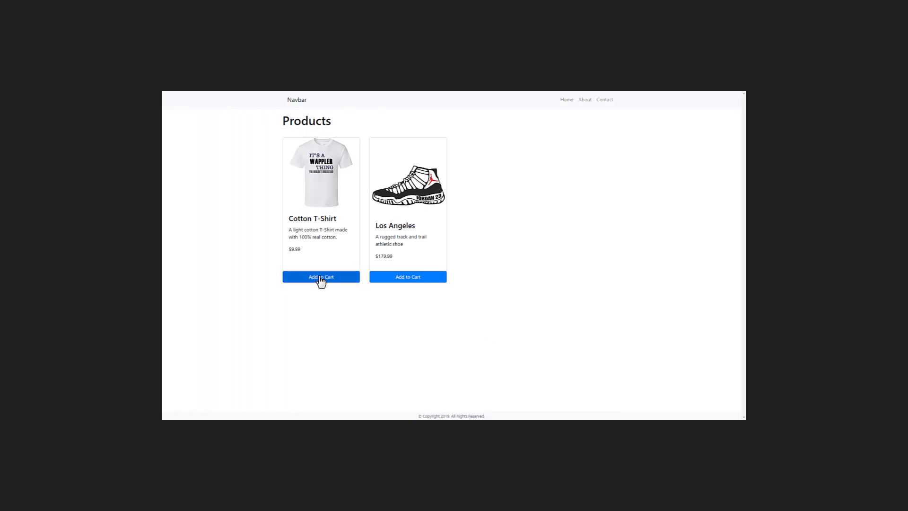
# - Add the Cotton T-Shirt to the cart at quantity 15 and return to the product list
pyautogui.click(321, 276)
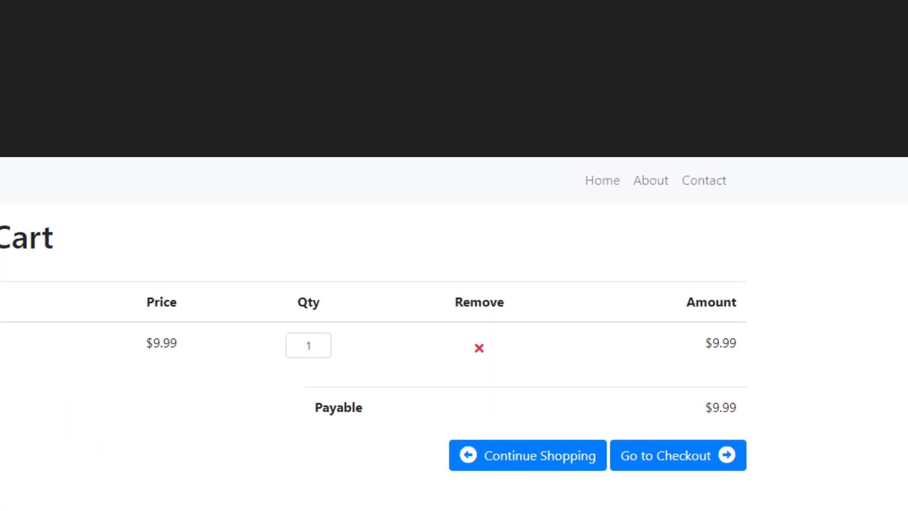
pyautogui.click(309, 345)
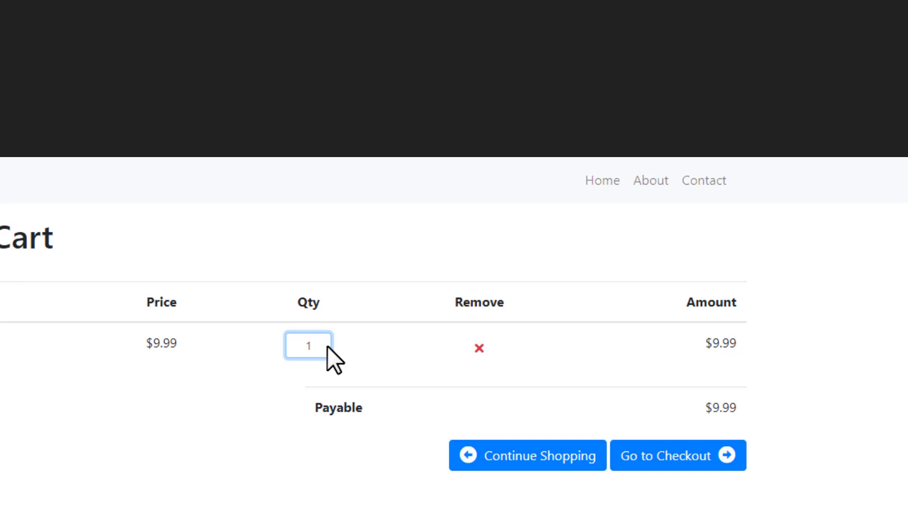
pyautogui.write('15')
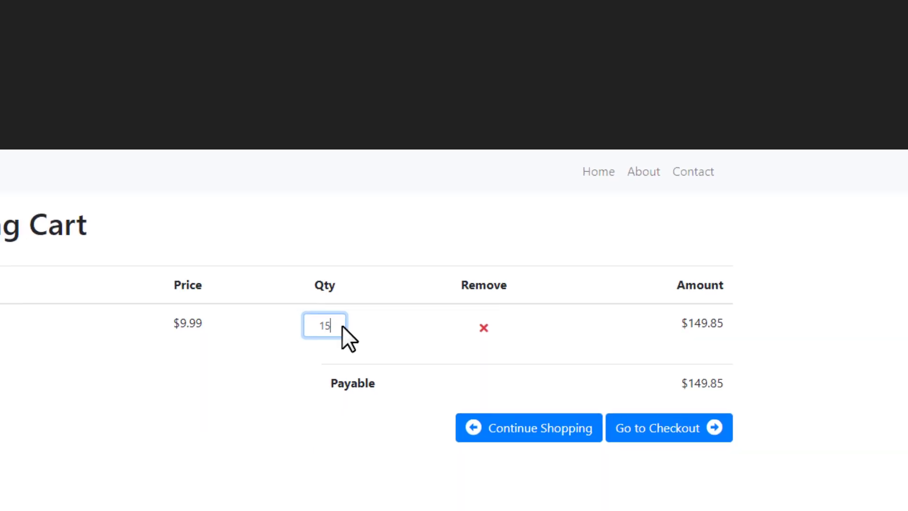
pyautogui.click(528, 427)
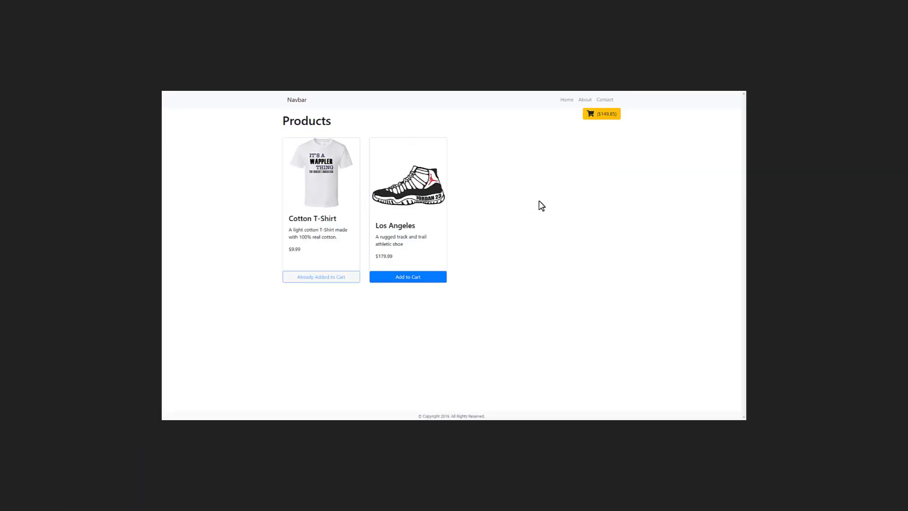
# - Add the Los Angeles shoe at quantity 3, bringing Payable to $689.82, then remove the T-shirt
pyautogui.click(601, 114)
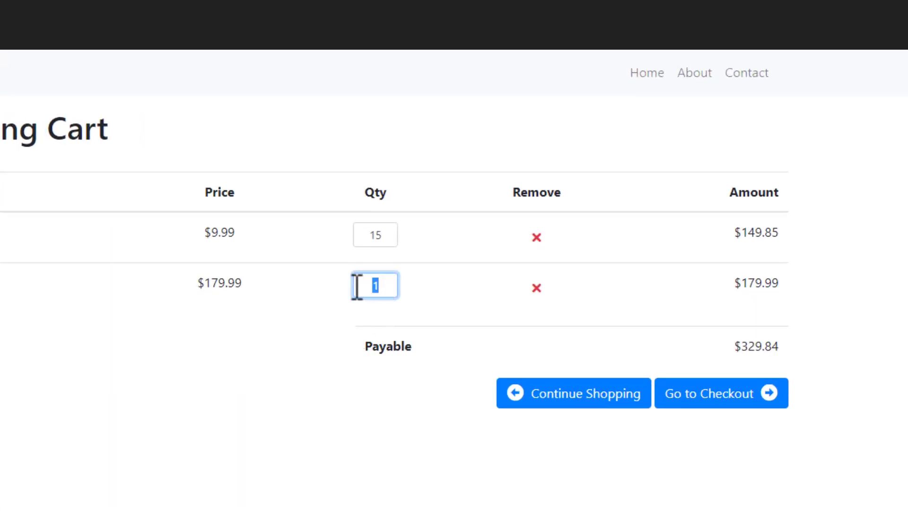
pyautogui.write('3')
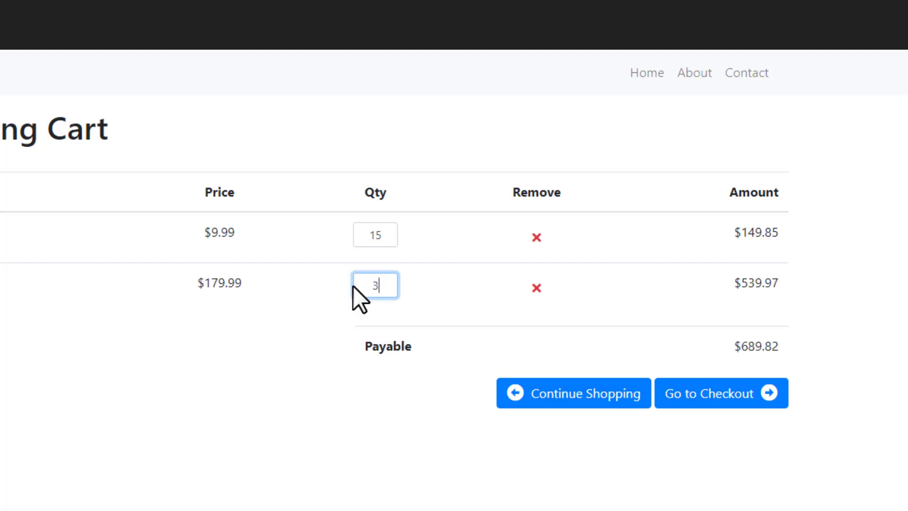
pyautogui.moveTo(535, 237)
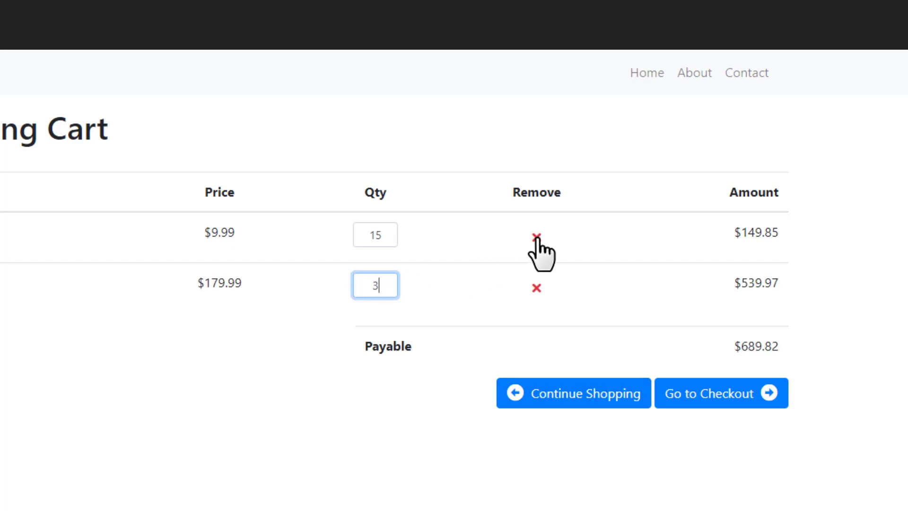
pyautogui.click(535, 234)
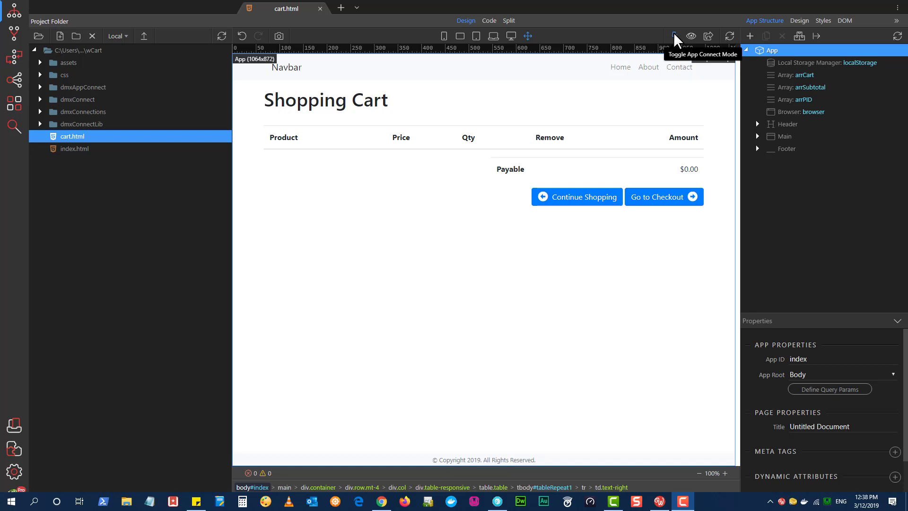
# - Select the cart row's remove button in App Connect mode and start adding a dynamic event
pyautogui.click(673, 36)
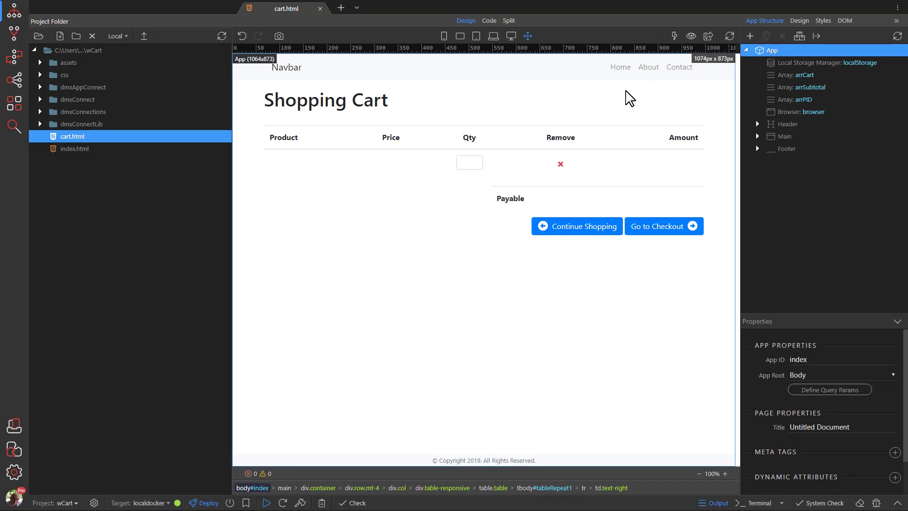
pyautogui.click(559, 164)
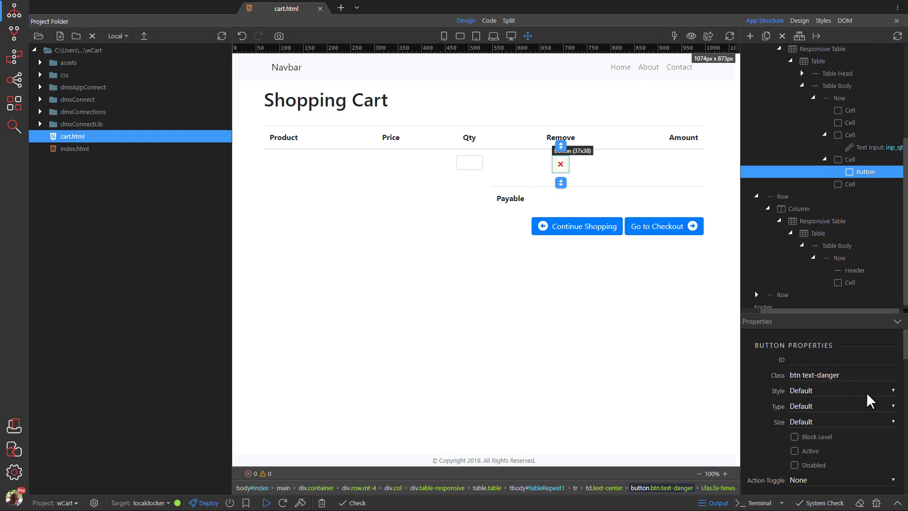
pyautogui.scroll(-3)
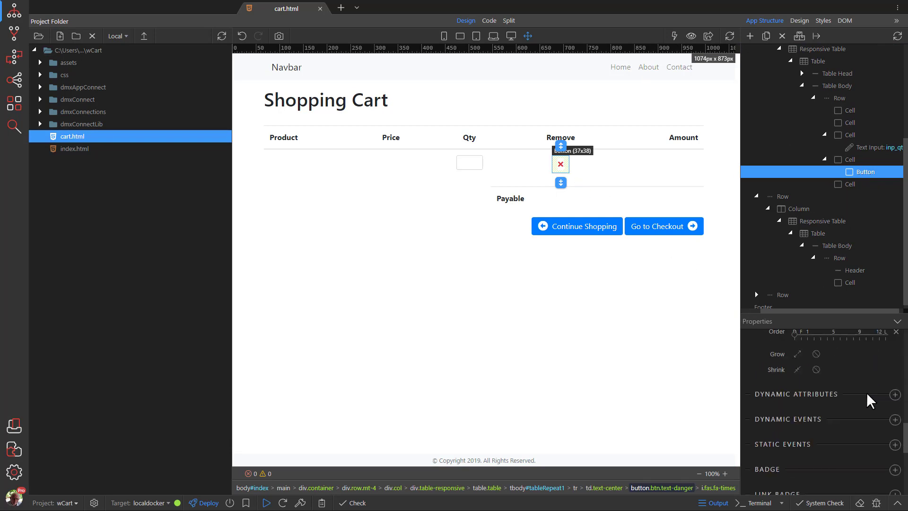
pyautogui.click(895, 419)
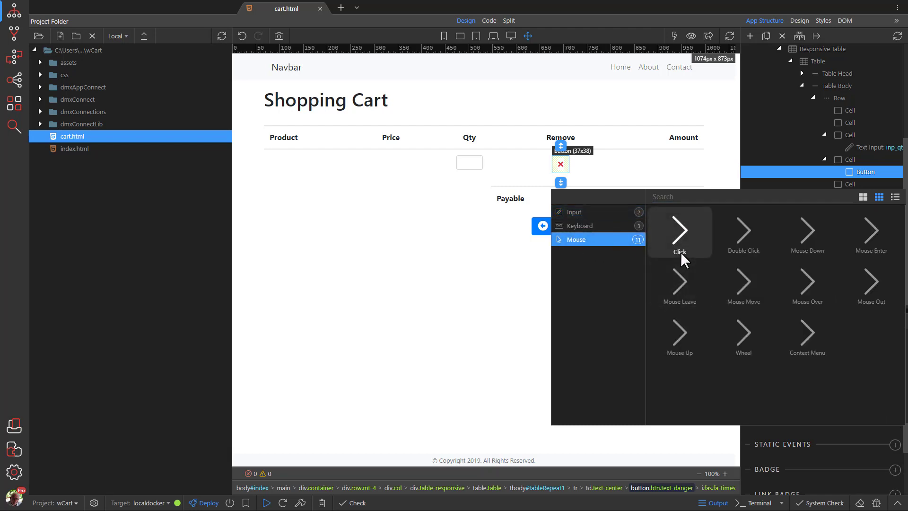
# - Give the remove button a Click event running arrCart Remove Item At with index $index
pyautogui.click(679, 232)
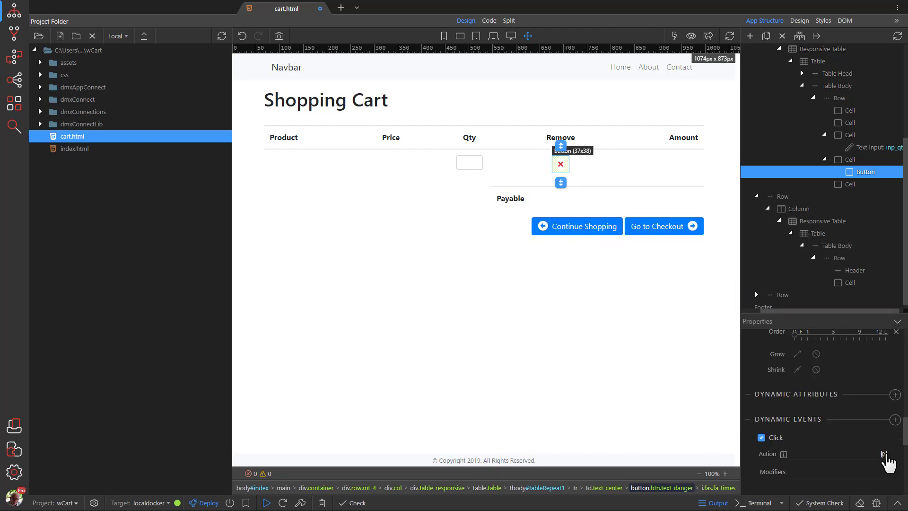
pyautogui.click(883, 453)
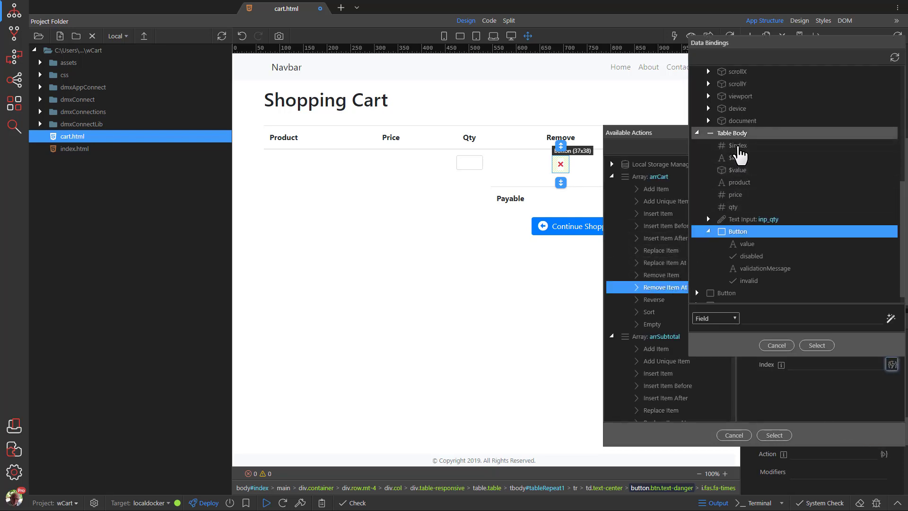
pyautogui.click(736, 146)
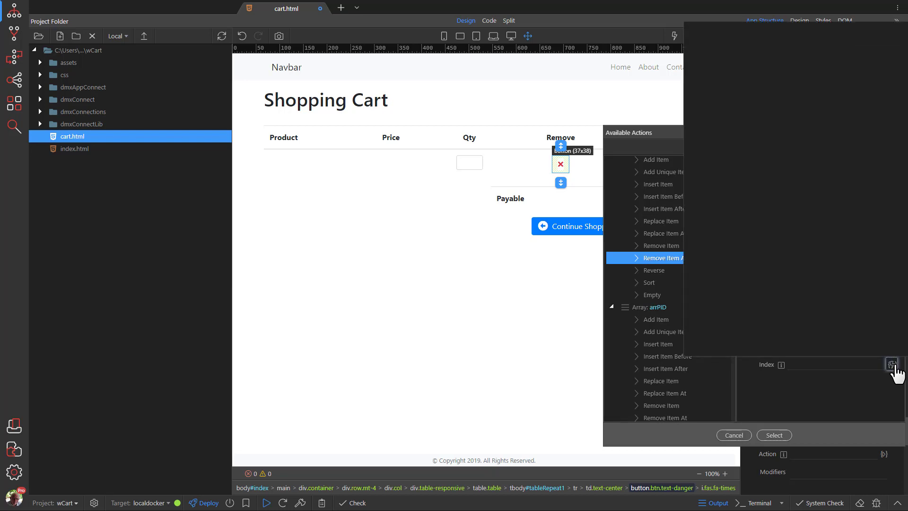
# - Bind arrSubtotal's removal index to $index and add a Remove Item At action for arrPID
pyautogui.click(891, 364)
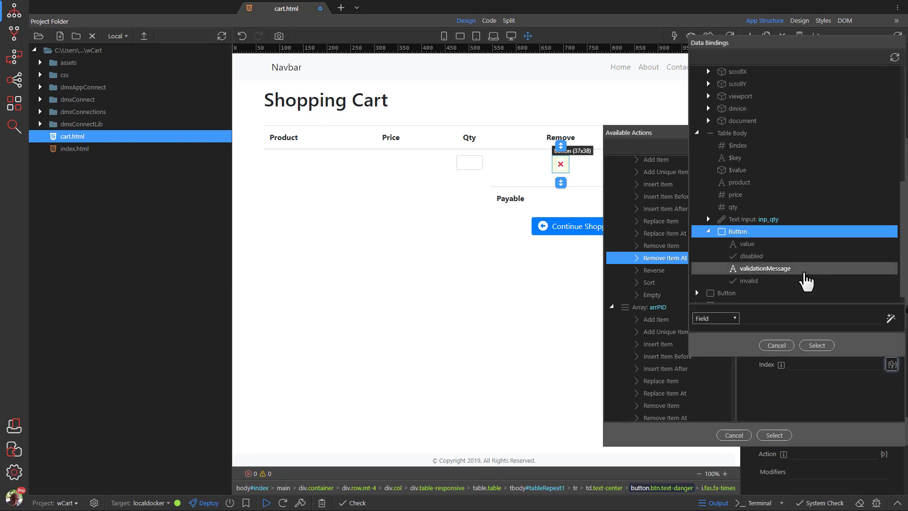
pyautogui.click(739, 146)
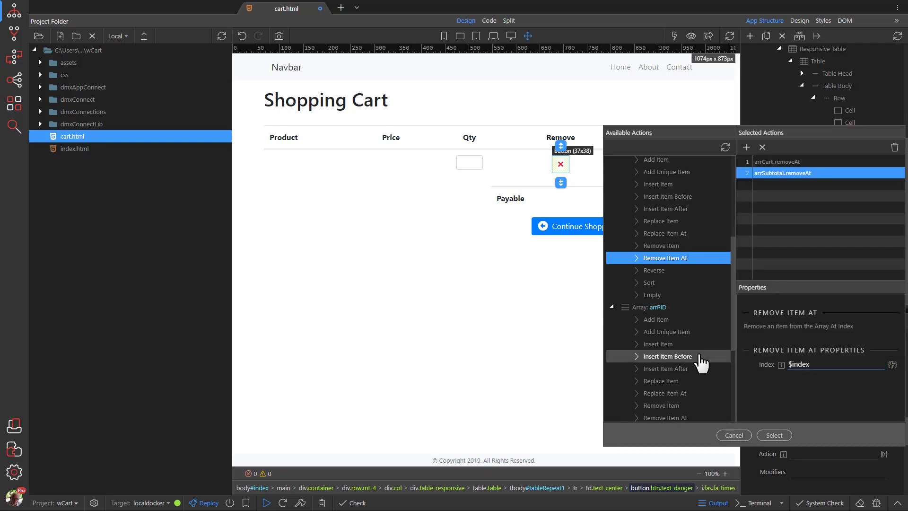
pyautogui.scroll(-3)
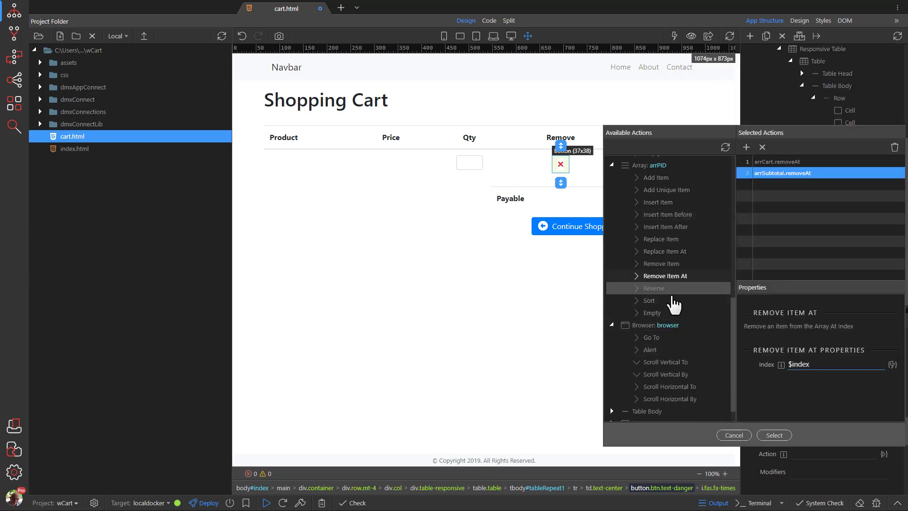
pyautogui.click(665, 275)
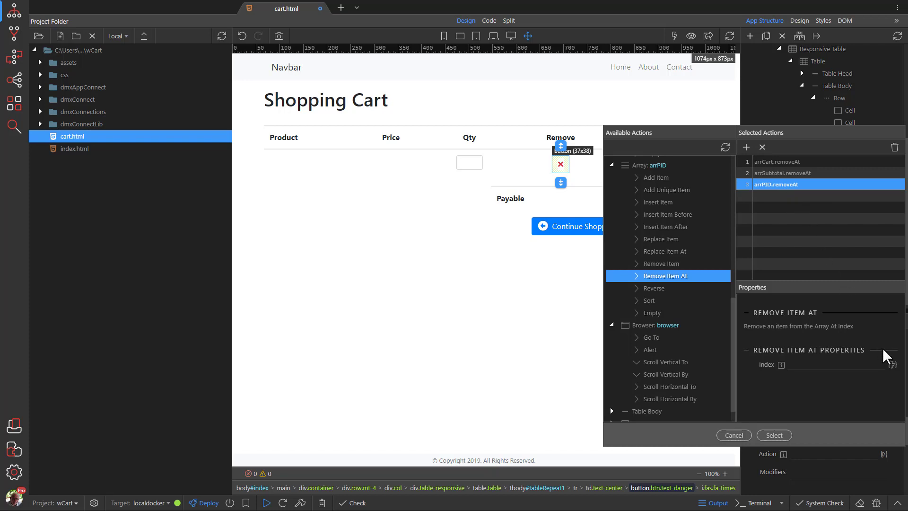
# - Bind arrPID's removal index to $index and save the three remove actions
pyautogui.click(892, 363)
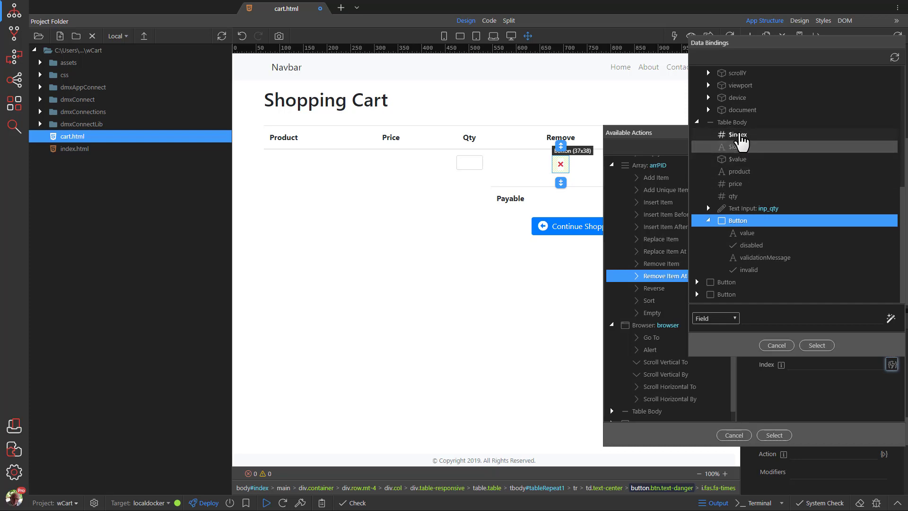
pyautogui.click(739, 134)
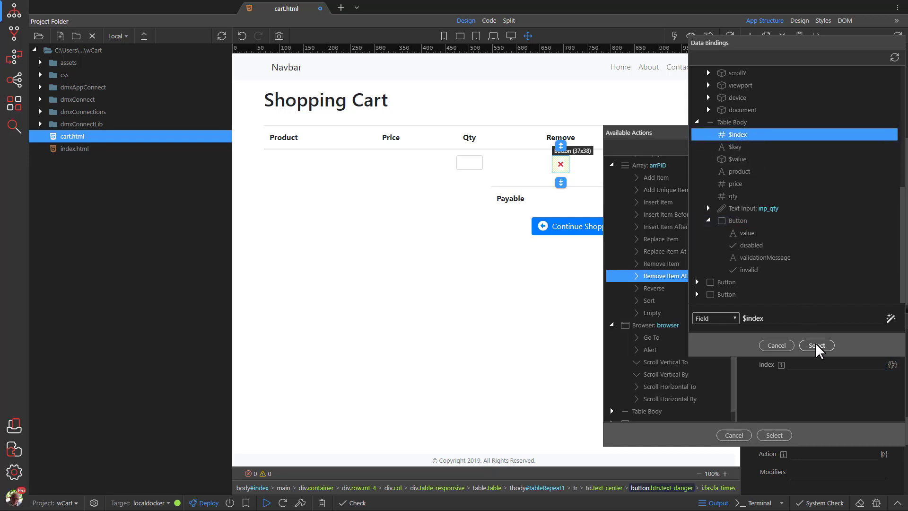
pyautogui.click(816, 345)
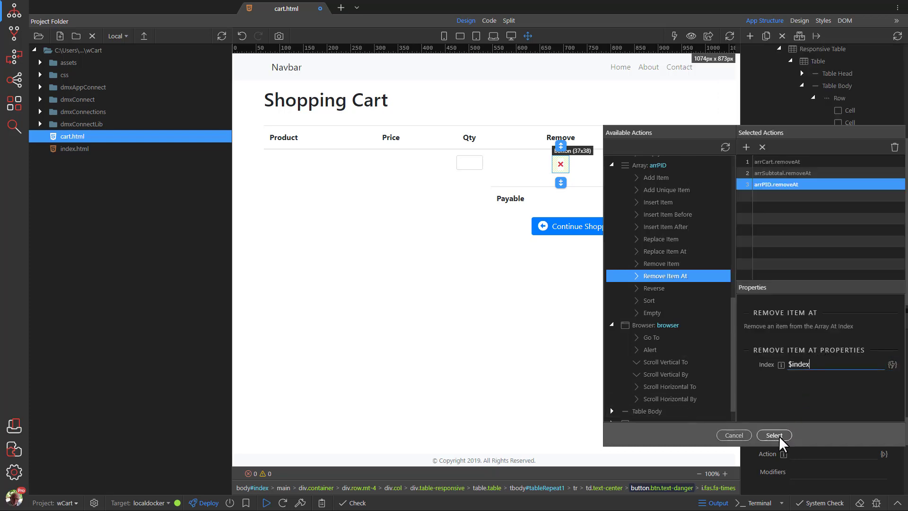
pyautogui.click(774, 435)
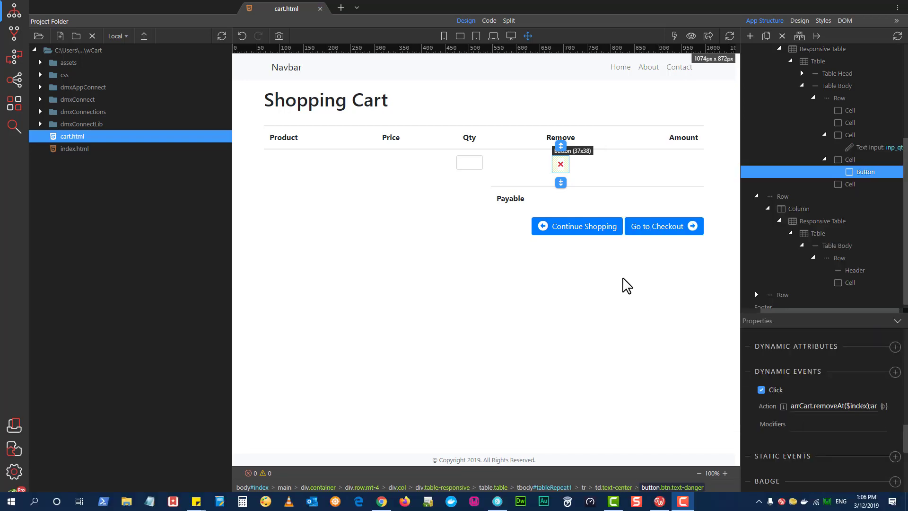
# - Select the inp_qty text input in the cart table to show its properties
pyautogui.click(469, 161)
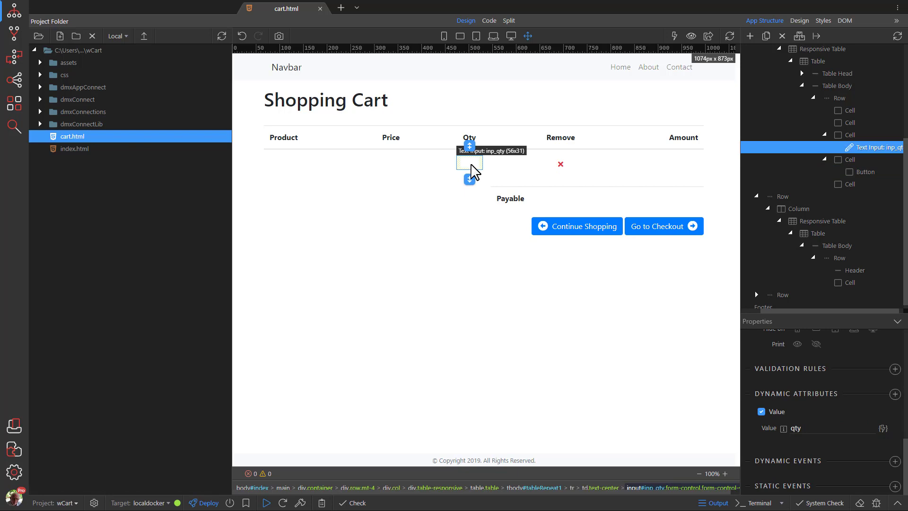
pyautogui.moveTo(711, 370)
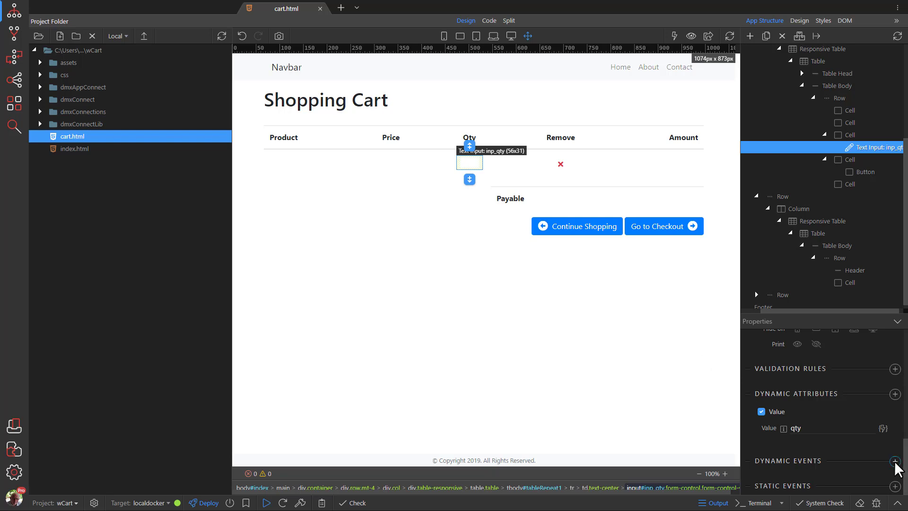
# - Give the quantity input a Keyboard Key Up event and start choosing its action
pyautogui.click(896, 461)
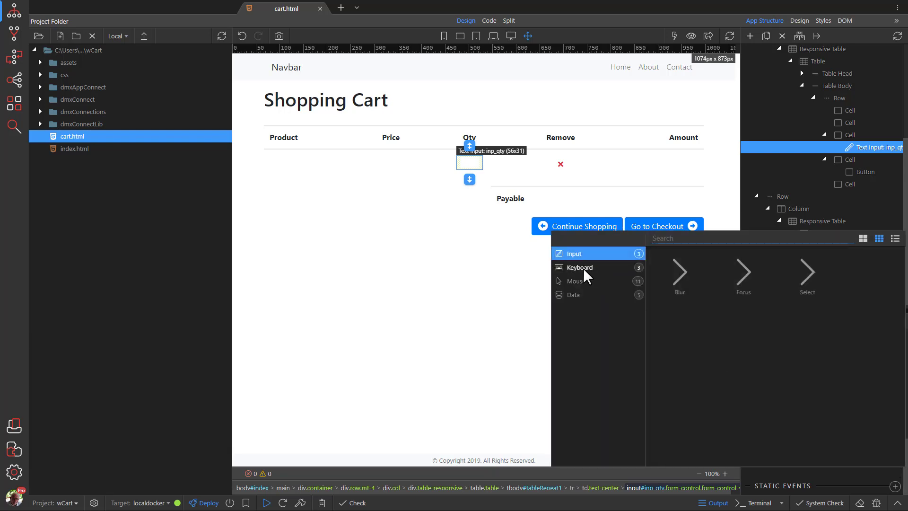
pyautogui.click(579, 267)
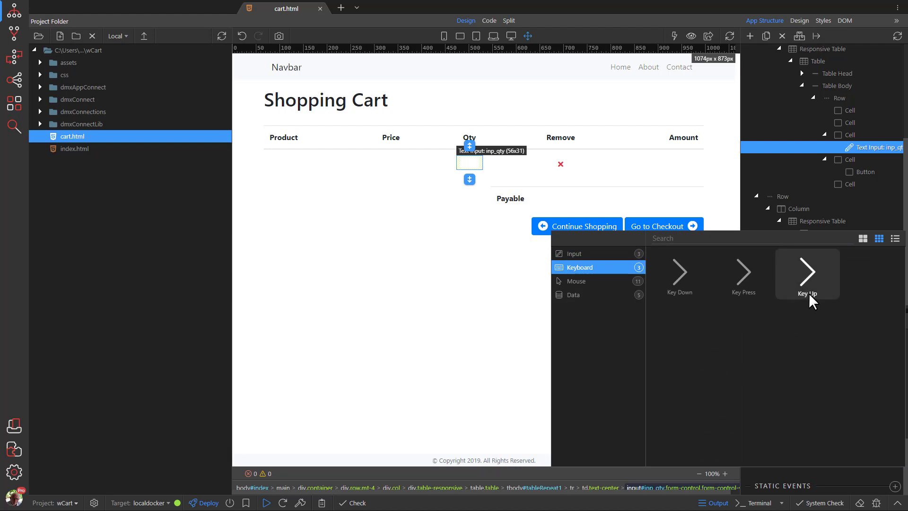
pyautogui.click(806, 273)
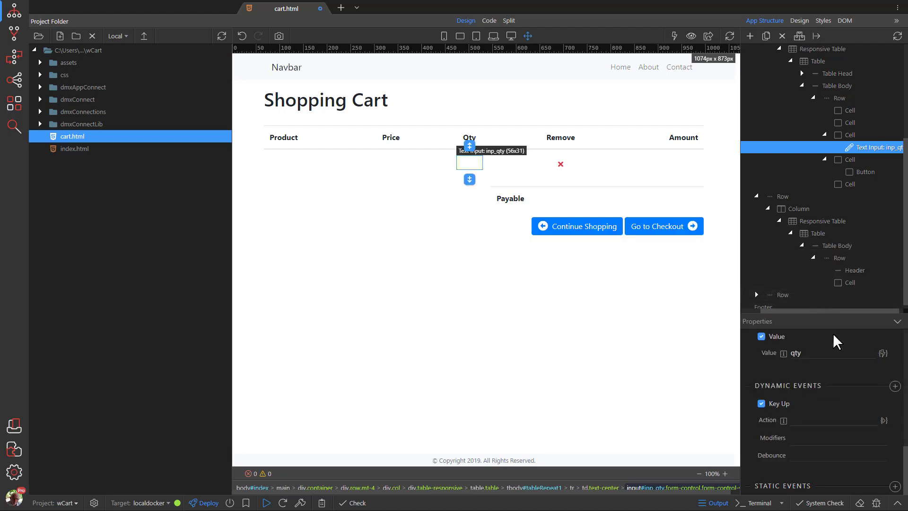
pyautogui.click(883, 420)
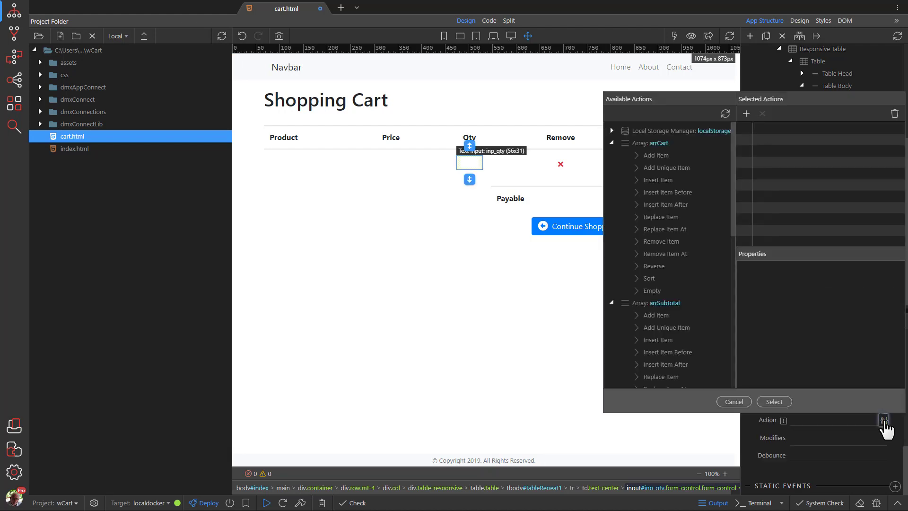
pyautogui.moveTo(677, 228)
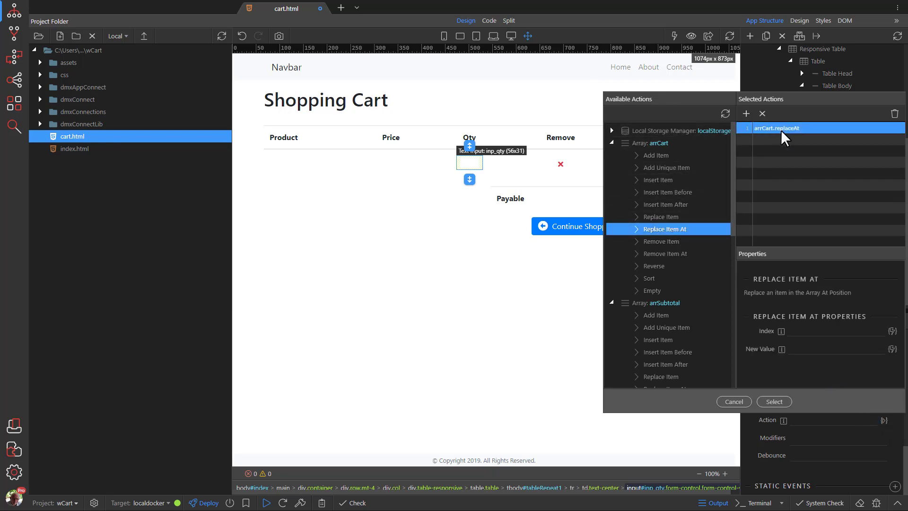
pyautogui.moveTo(897, 340)
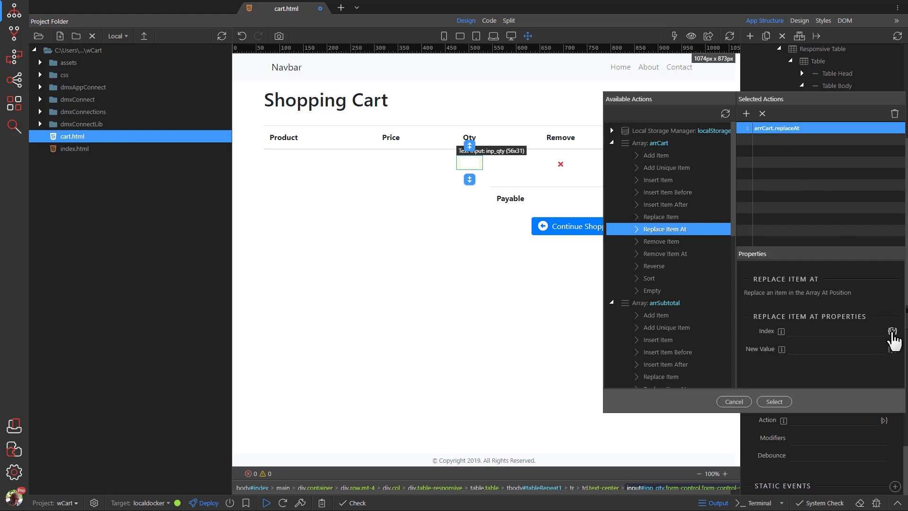
# - Bind the arrCart Replace Item At index to $index and move on to its New Value
pyautogui.click(892, 331)
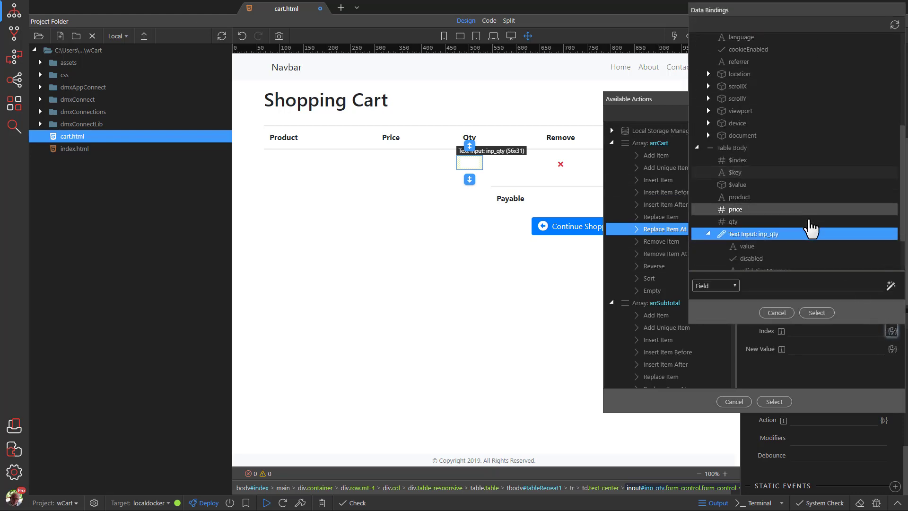
pyautogui.click(738, 160)
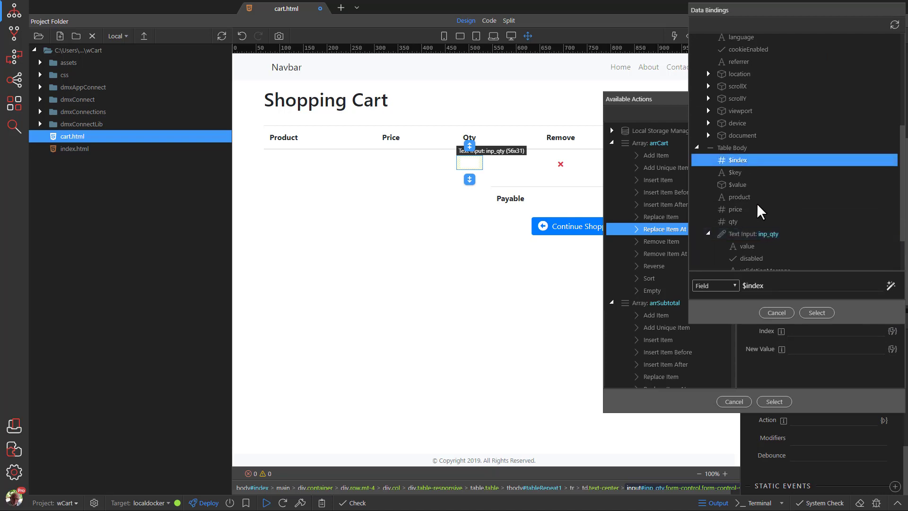
pyautogui.moveTo(816, 312)
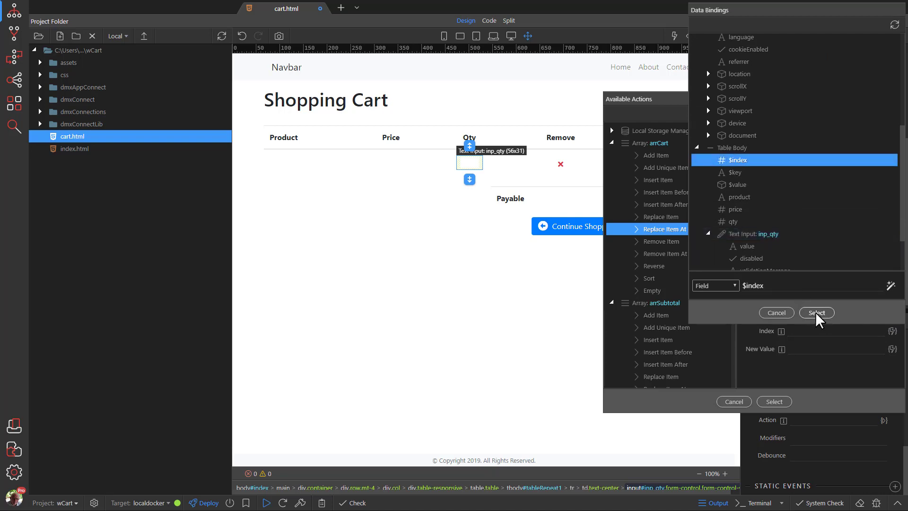
pyautogui.click(817, 313)
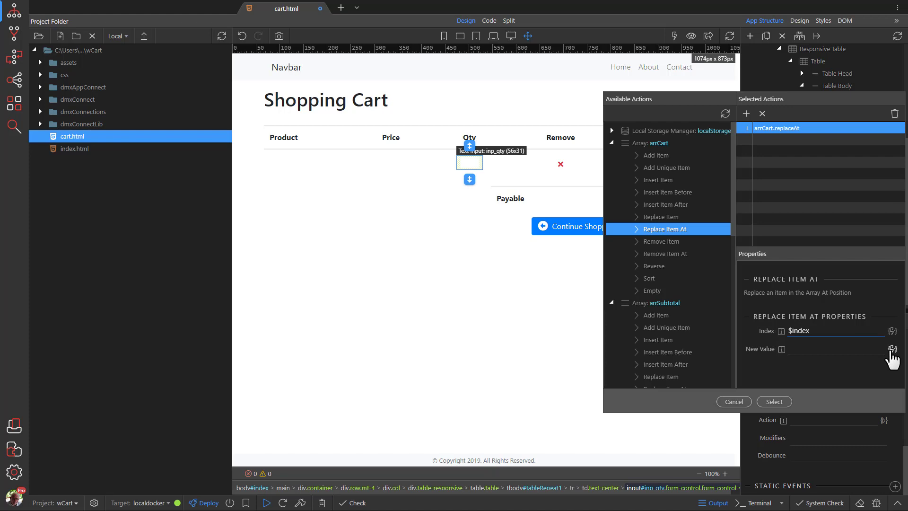
pyautogui.click(892, 349)
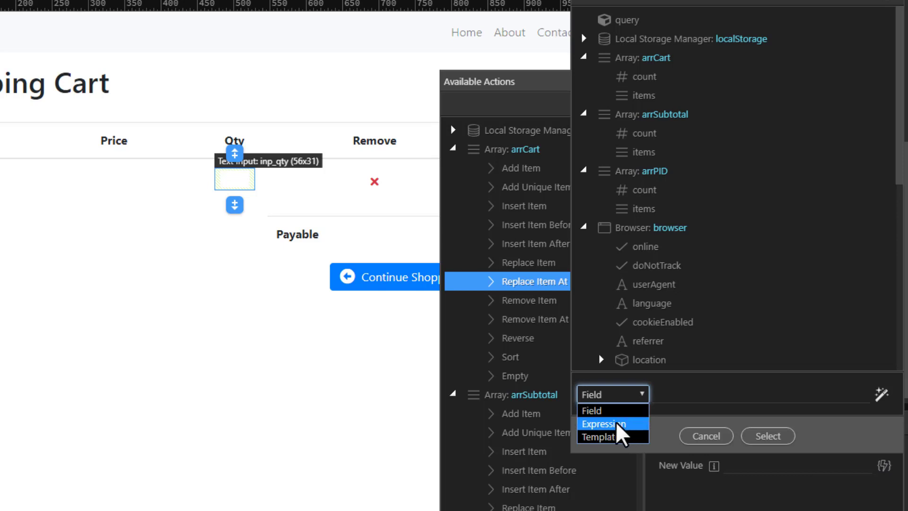
# - Write the new value expression as {product: product, price: price so far
pyautogui.click(605, 424)
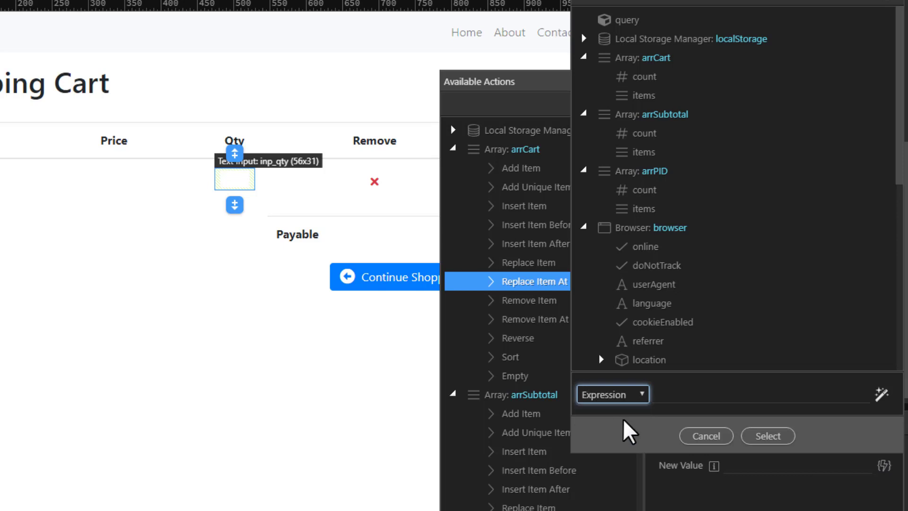
pyautogui.click(758, 394)
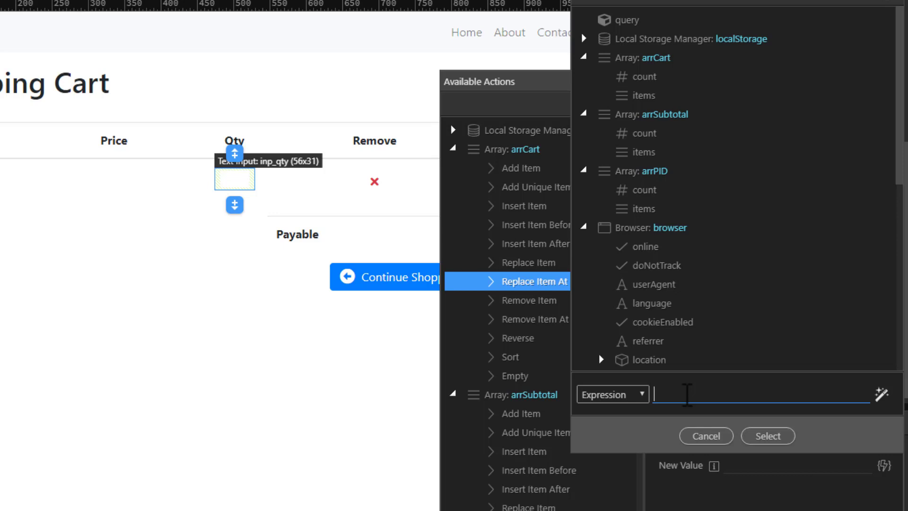
pyautogui.write('{')
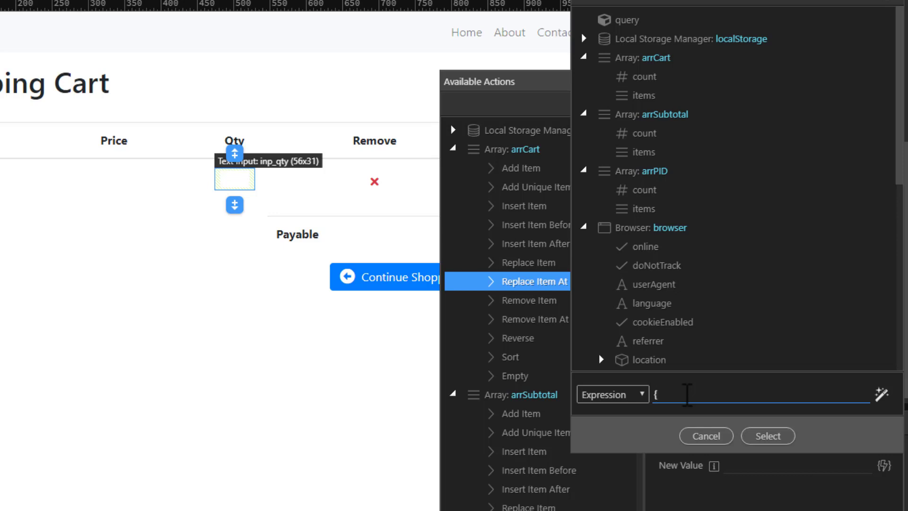
pyautogui.write('prod')
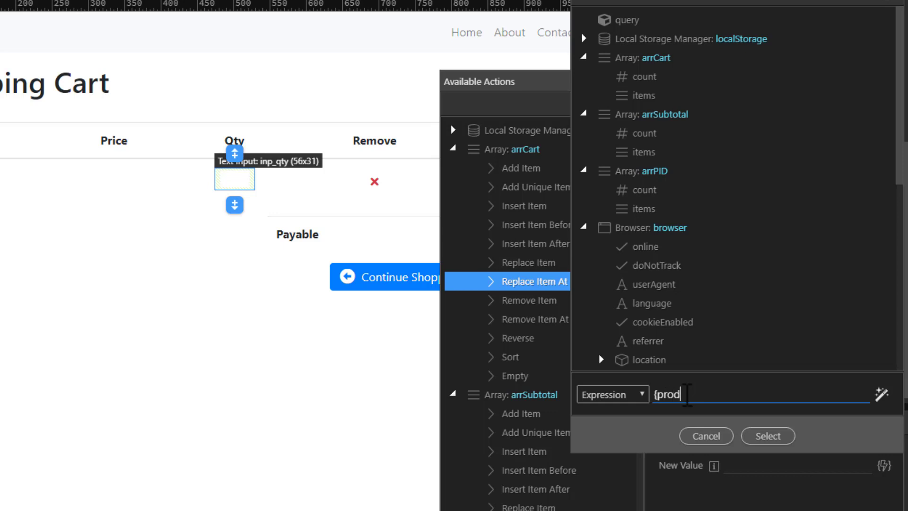
pyautogui.write('uct:')
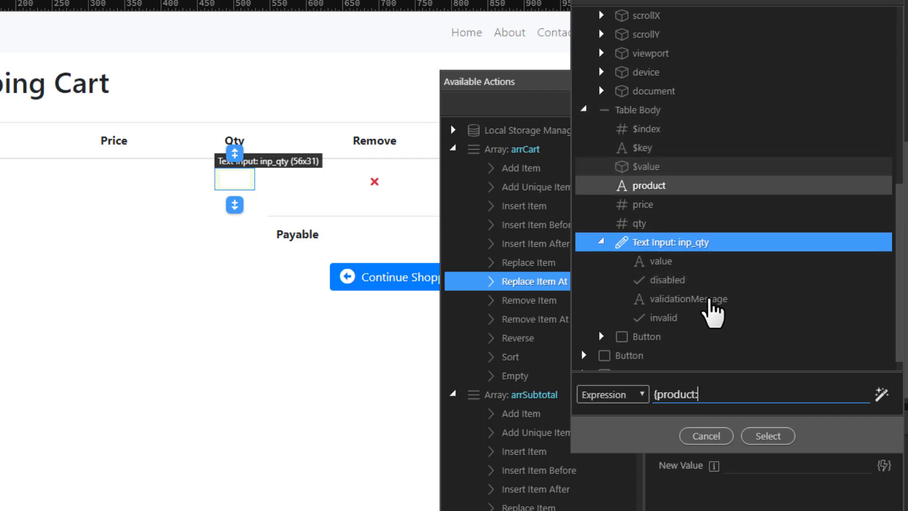
pyautogui.click(646, 186)
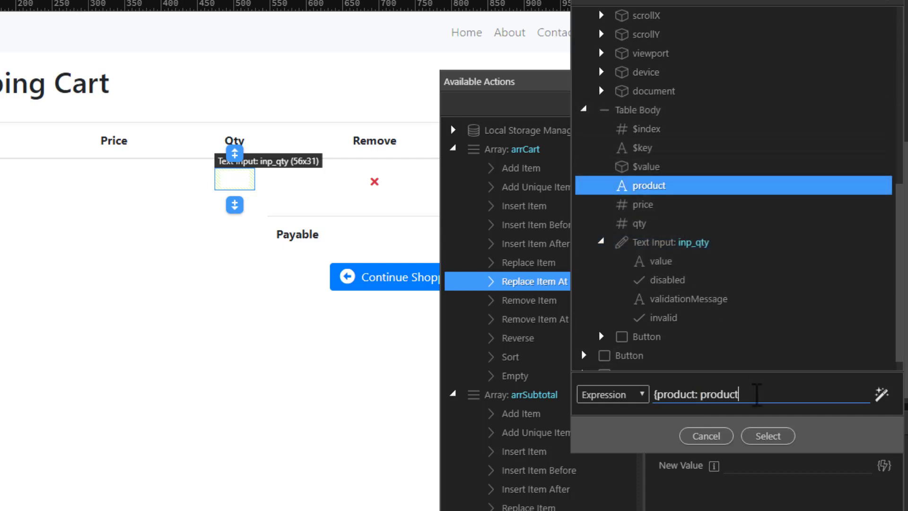
pyautogui.write(',')
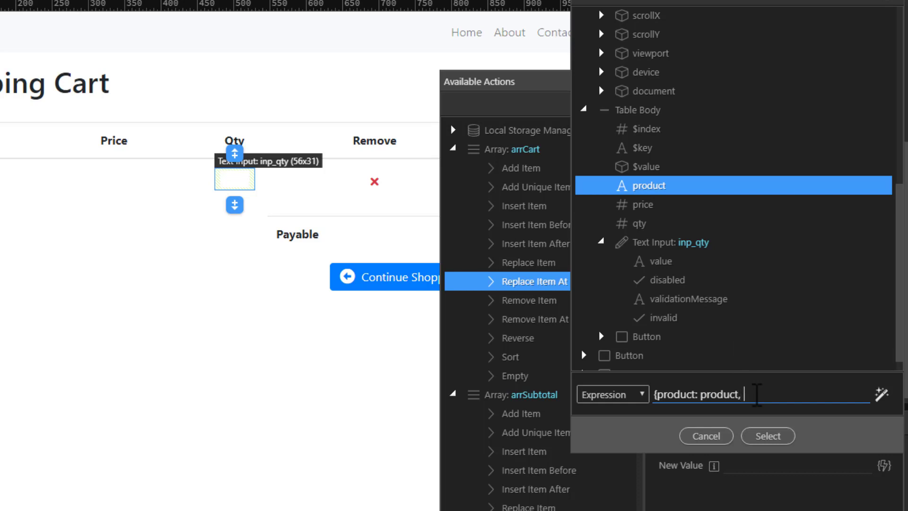
pyautogui.write('price')
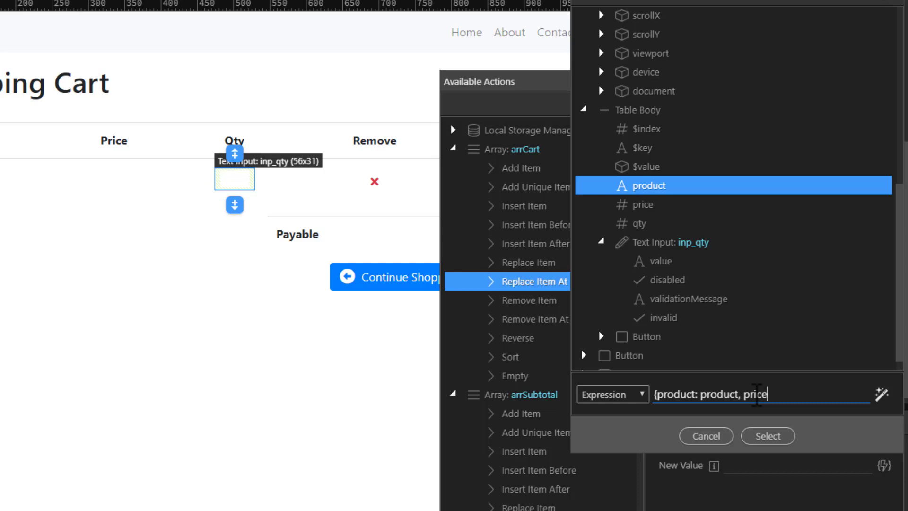
pyautogui.write(':')
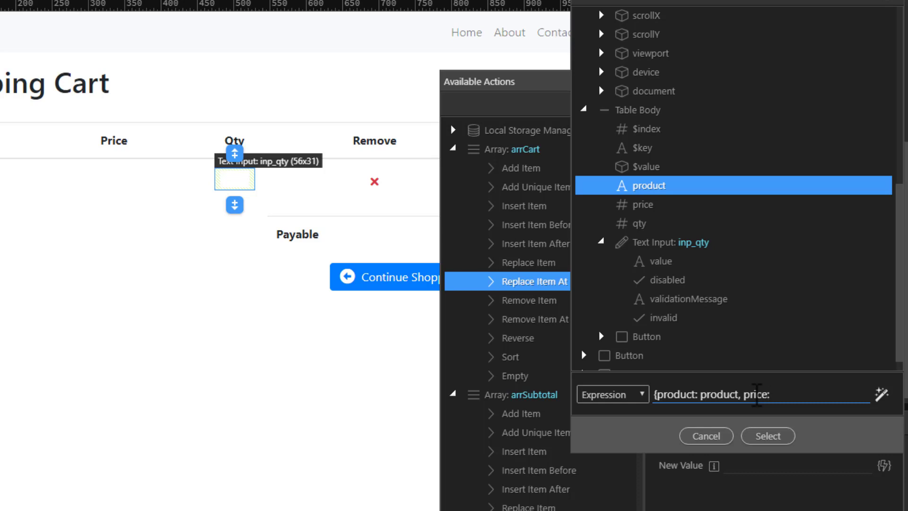
pyautogui.click(641, 205)
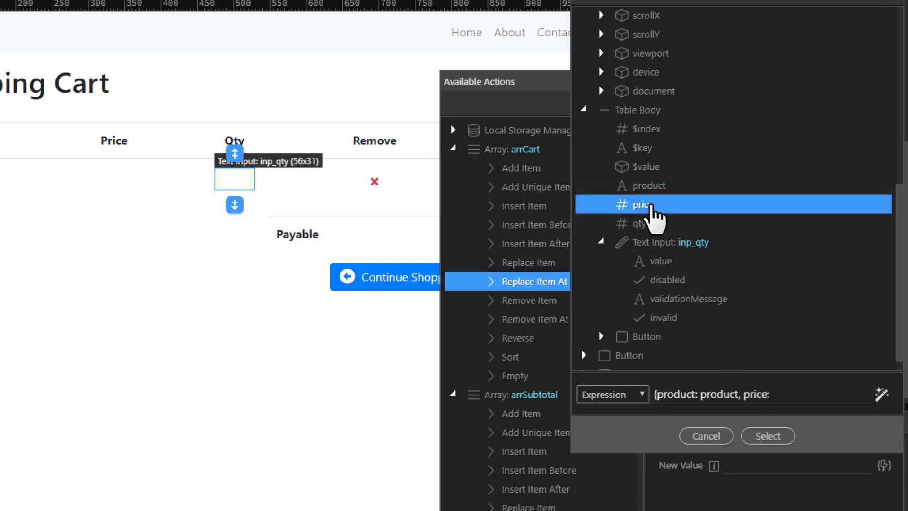
pyautogui.click(643, 205)
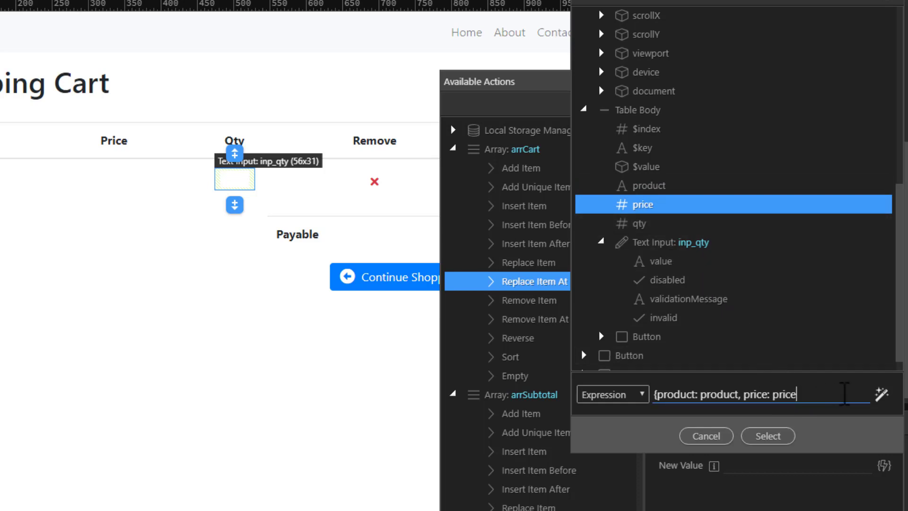
# - Complete the expression with qty: value and confirm the new cart item value
pyautogui.write(',')
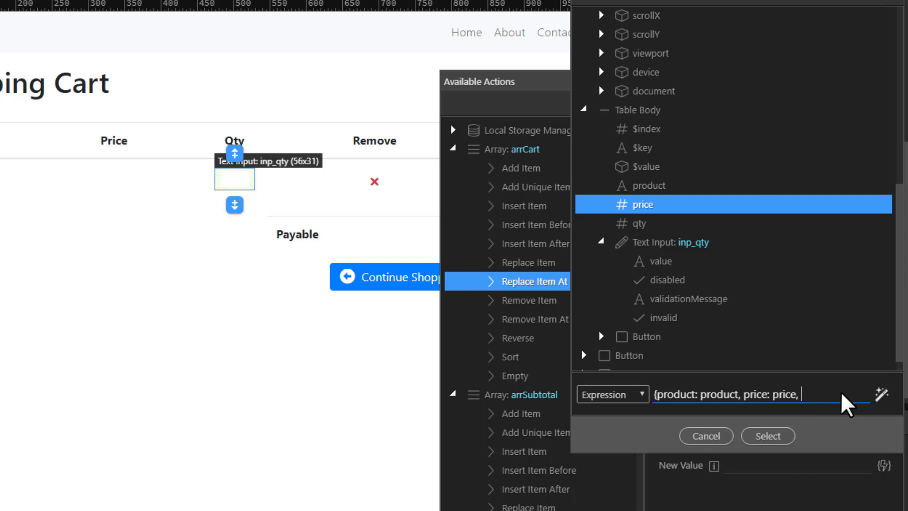
pyautogui.write('qy')
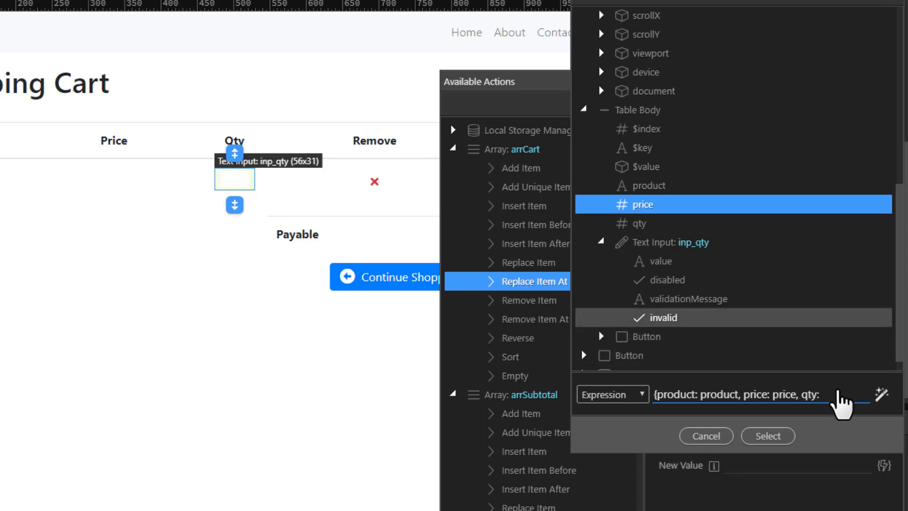
pyautogui.click(657, 261)
pyautogui.write(' value}')
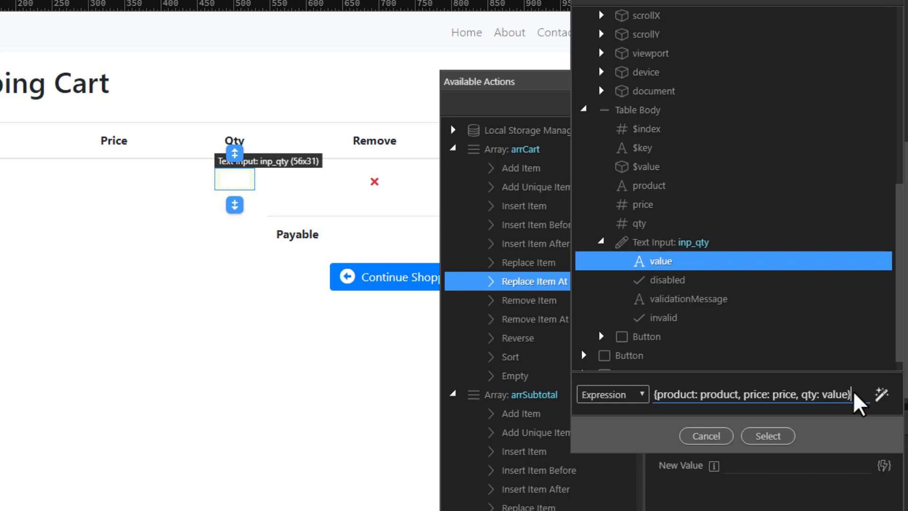
pyautogui.click(768, 435)
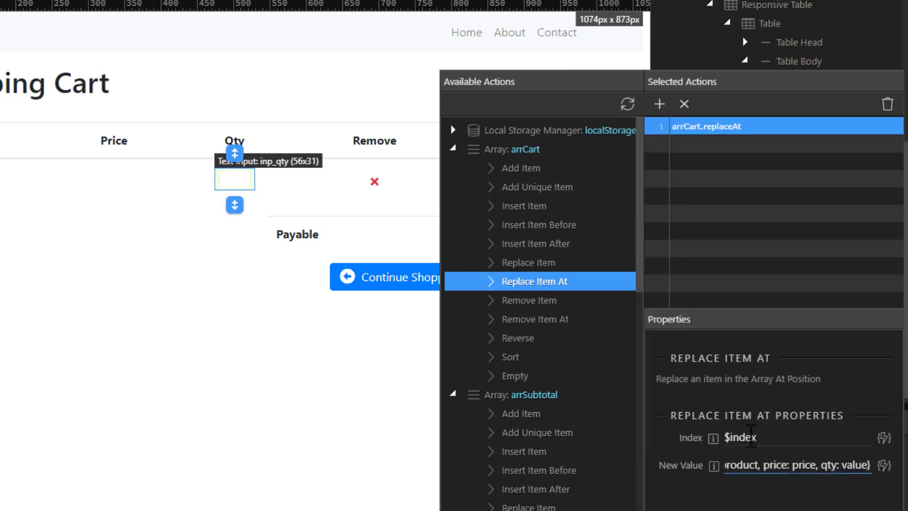
pyautogui.moveTo(626, 397)
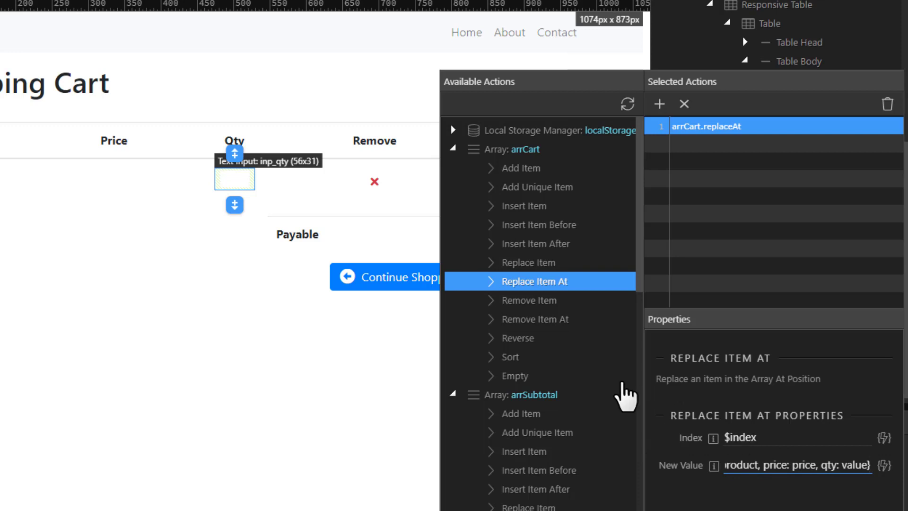
pyautogui.scroll(-3)
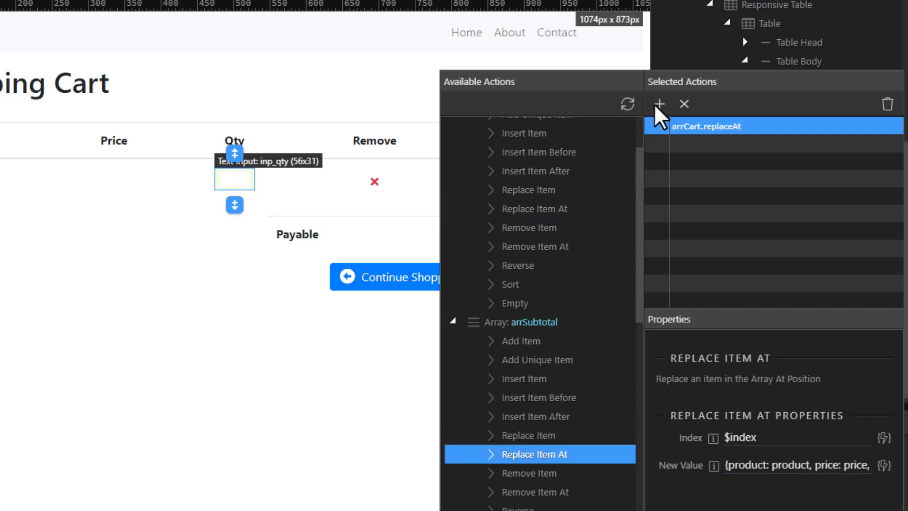
# - Add an arrSubtotal Replace Item At action after arrCart's and bind its index to $index
pyautogui.click(658, 104)
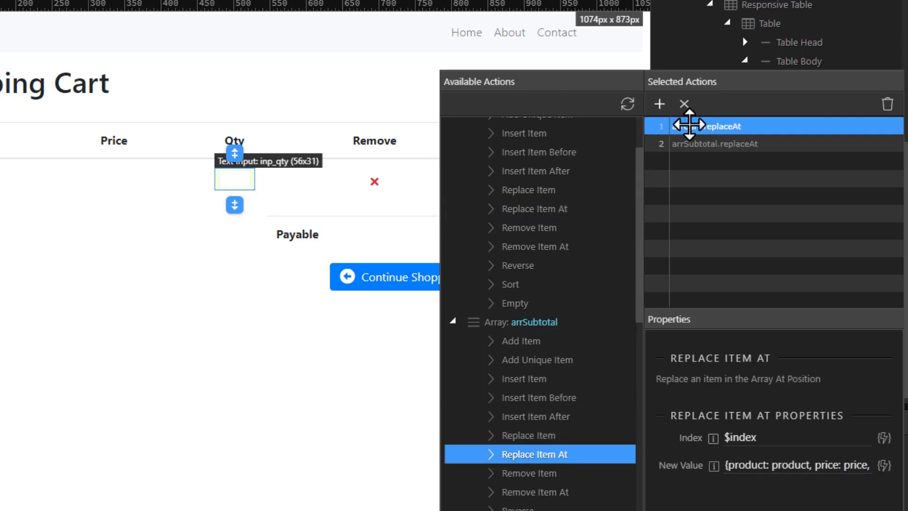
pyautogui.click(715, 144)
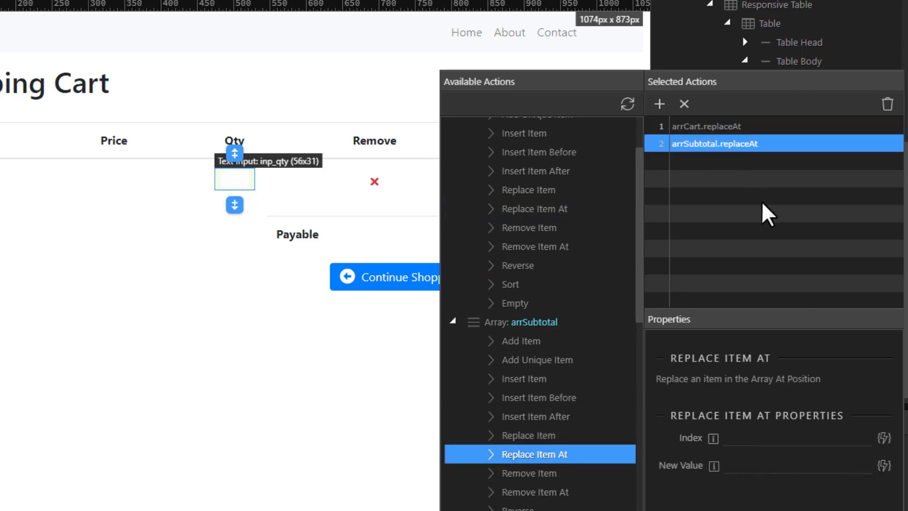
pyautogui.click(882, 437)
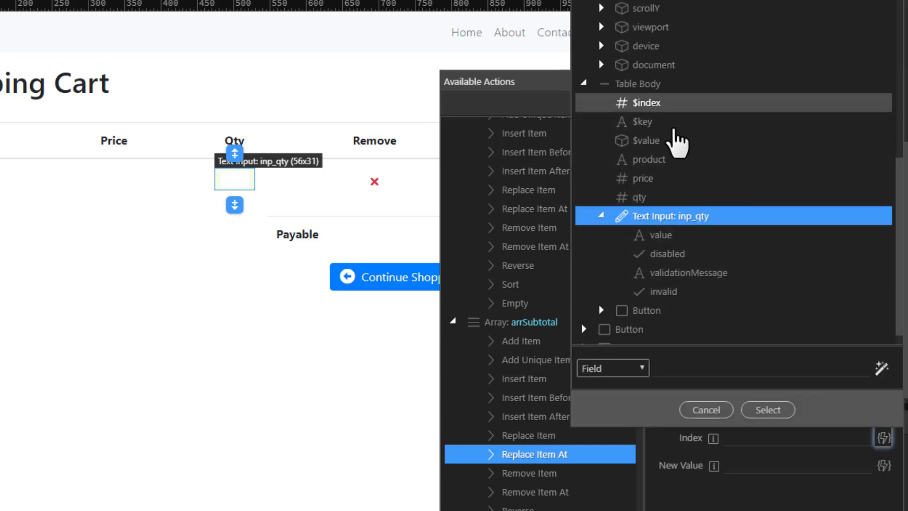
pyautogui.click(644, 102)
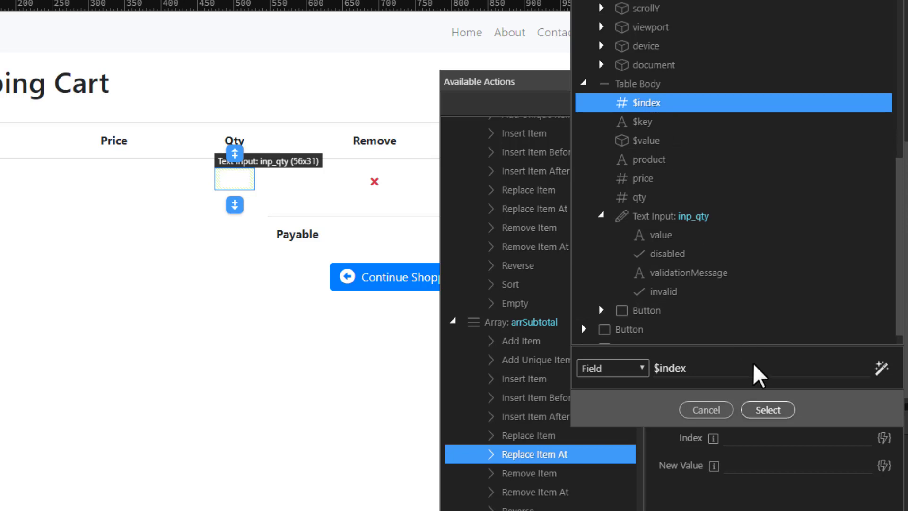
pyautogui.click(767, 409)
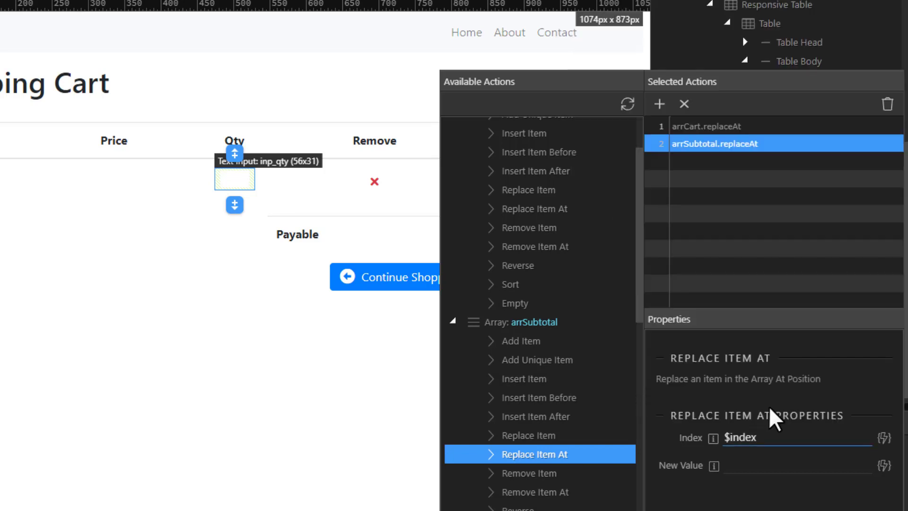
pyautogui.moveTo(883, 470)
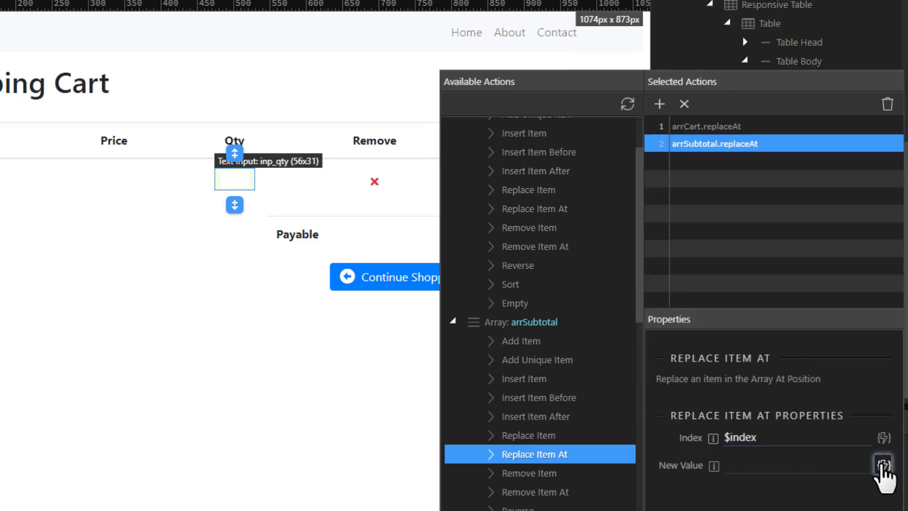
# - Set arrSubtotal's new value to price multiplied by the quantity input's value
pyautogui.click(884, 465)
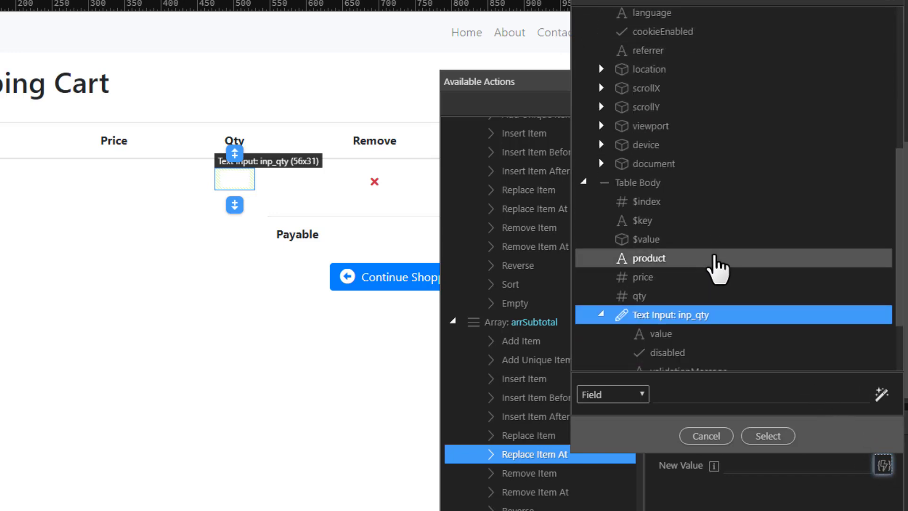
pyautogui.click(643, 277)
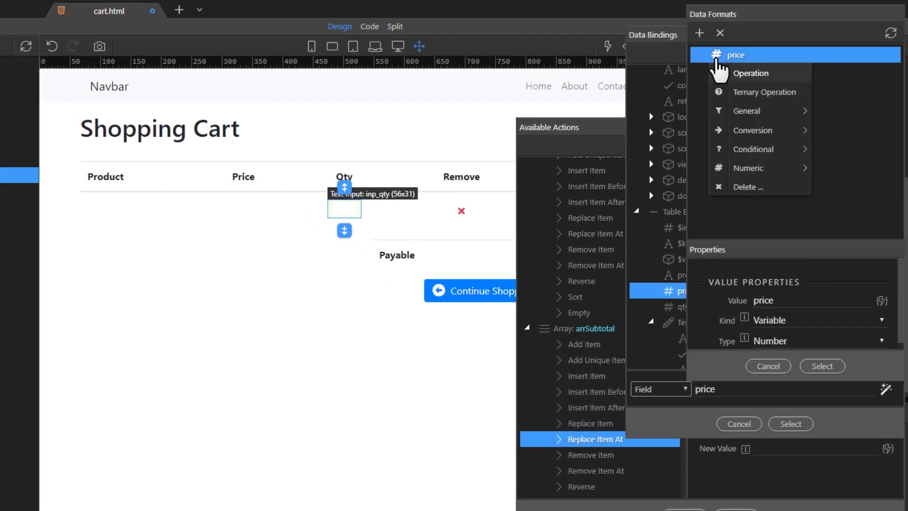
pyautogui.click(750, 72)
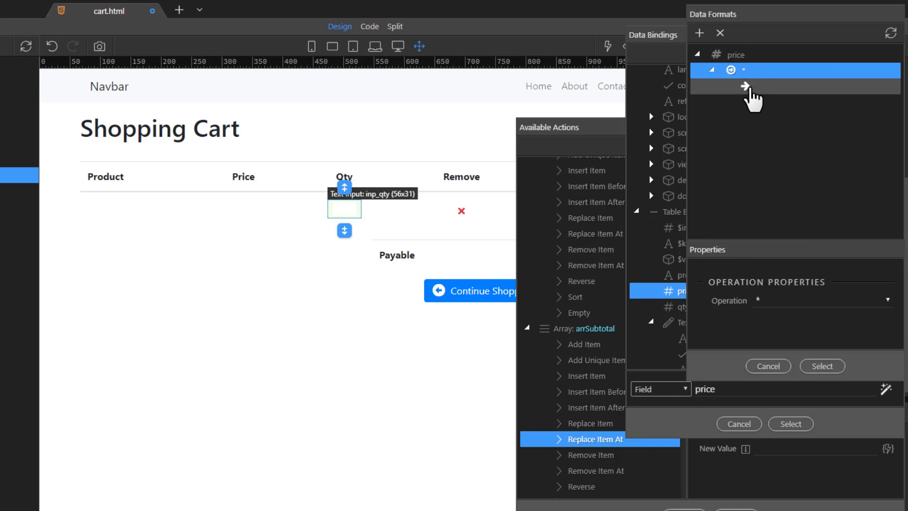
pyautogui.click(753, 86)
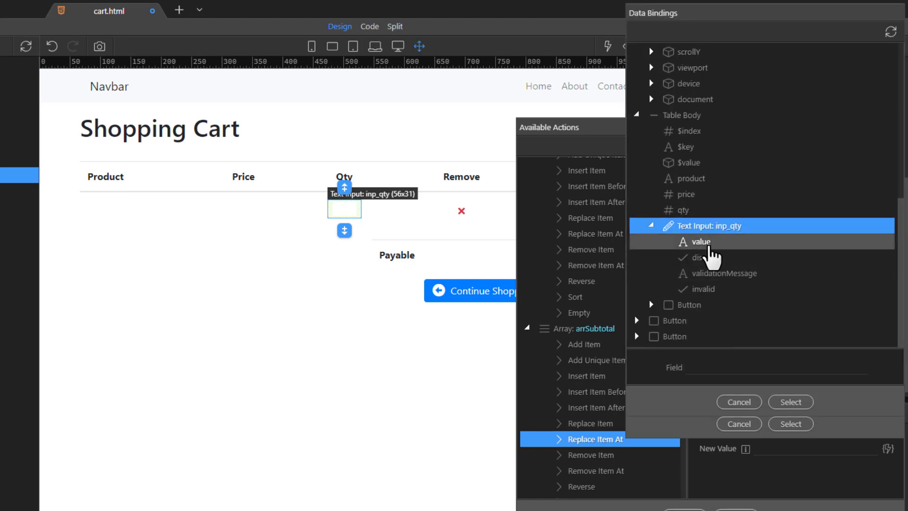
pyautogui.click(698, 241)
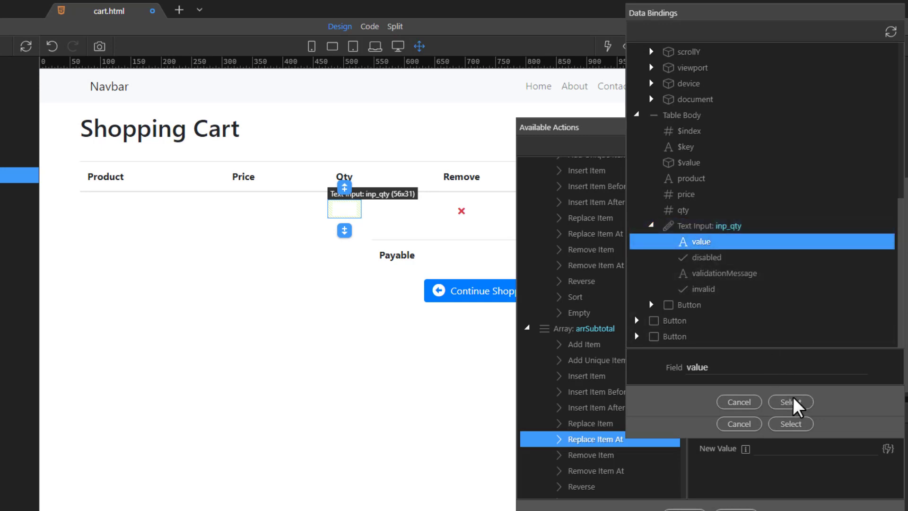
pyautogui.click(790, 402)
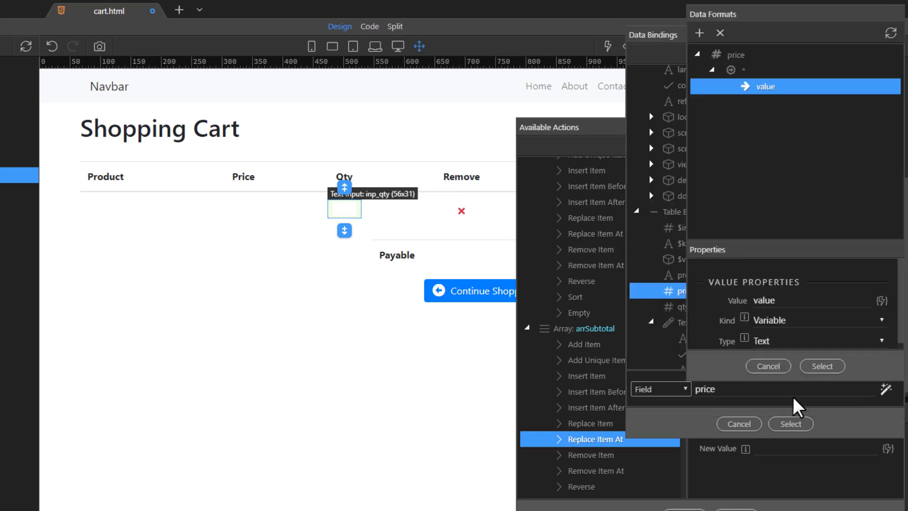
# - Convert the quantity value To Number, giving (price * value.toNumber()), and confirm
pyautogui.click(766, 86)
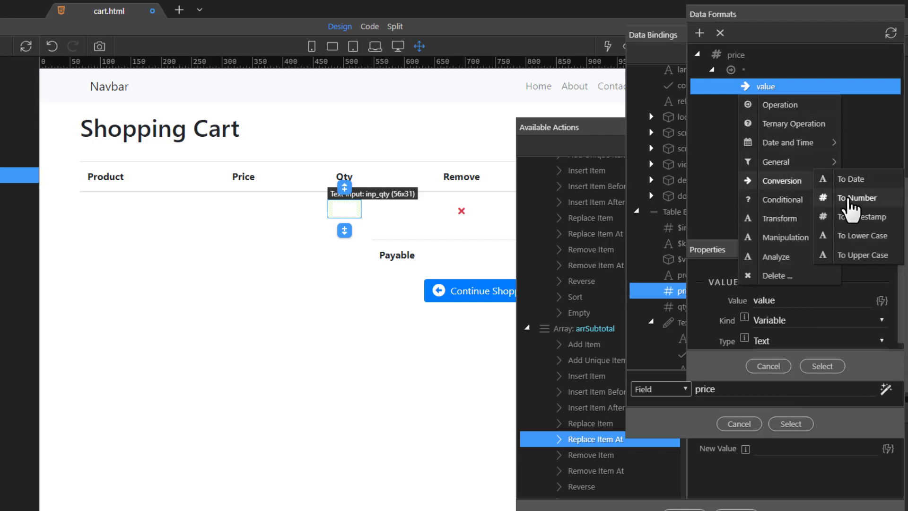
pyautogui.click(859, 198)
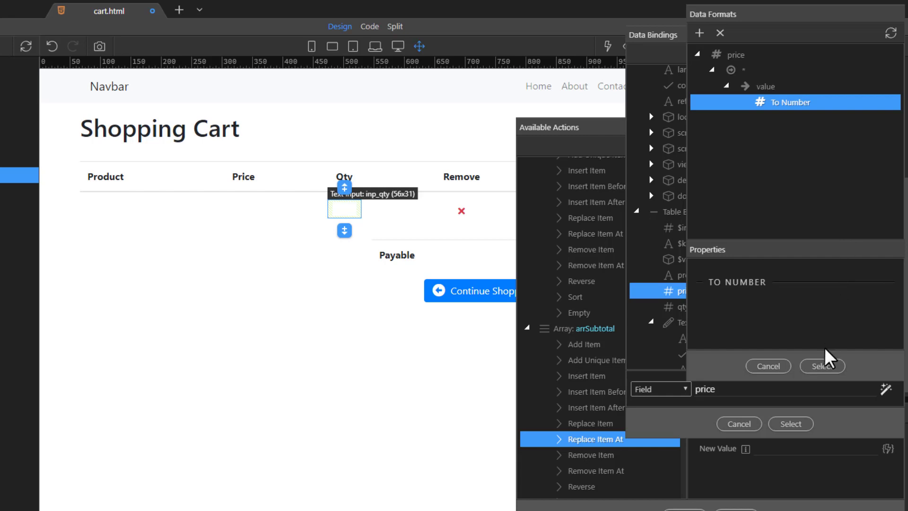
pyautogui.click(822, 365)
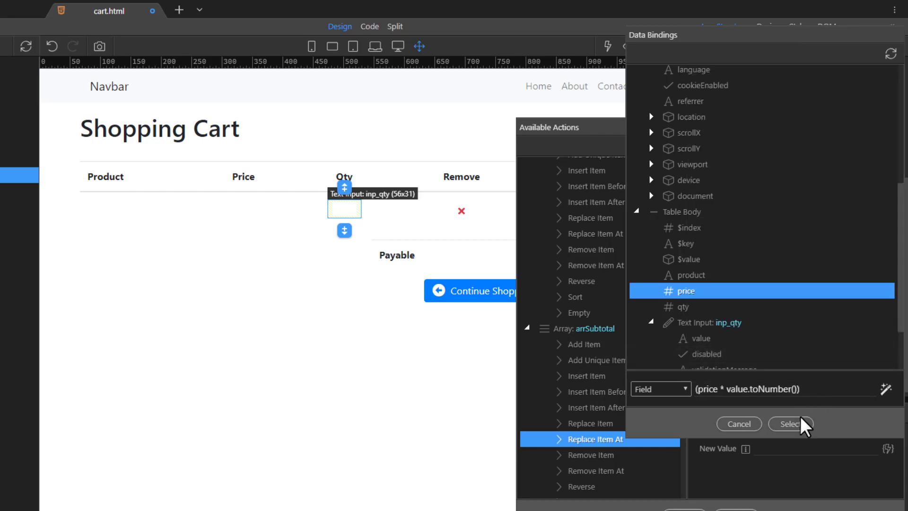
pyautogui.click(789, 424)
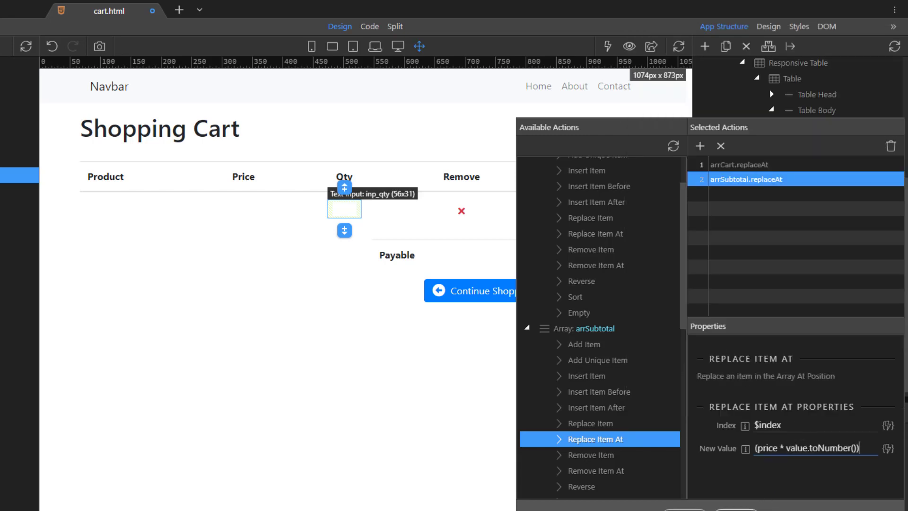